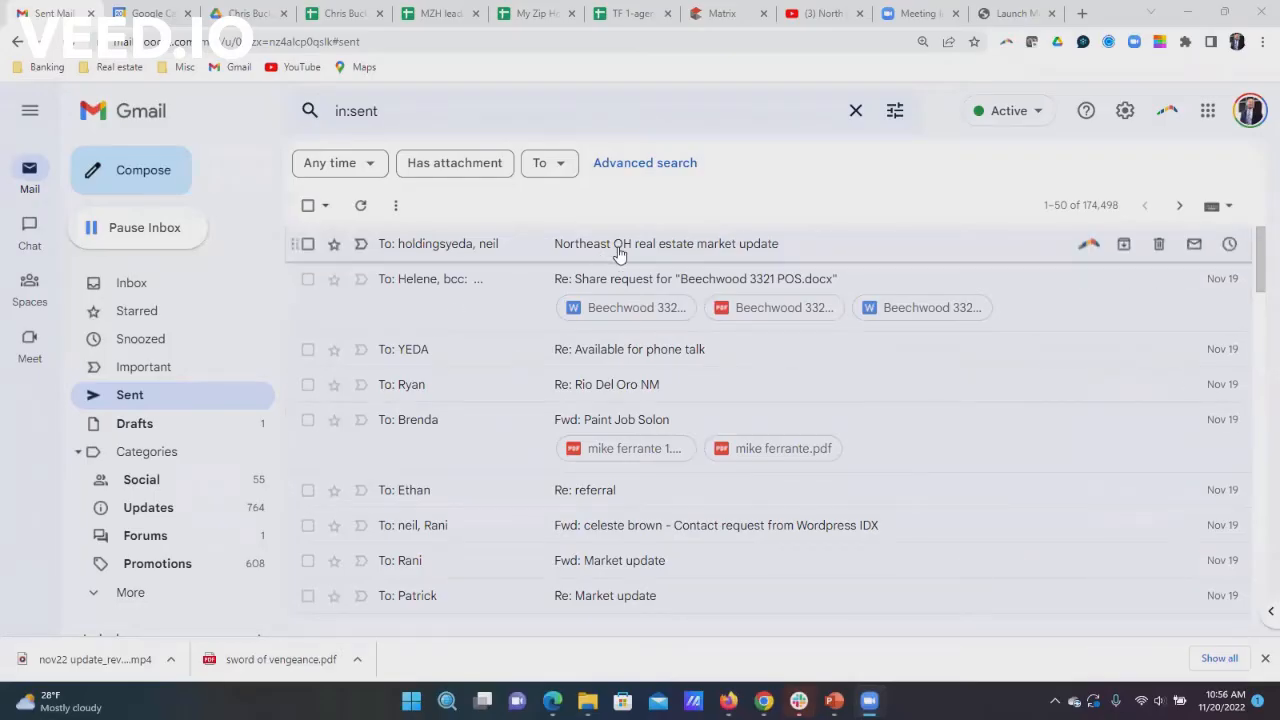
# Open the sent 'Northeast OH real estate market update' email and scroll to its signature.
pyautogui.click(665, 243)
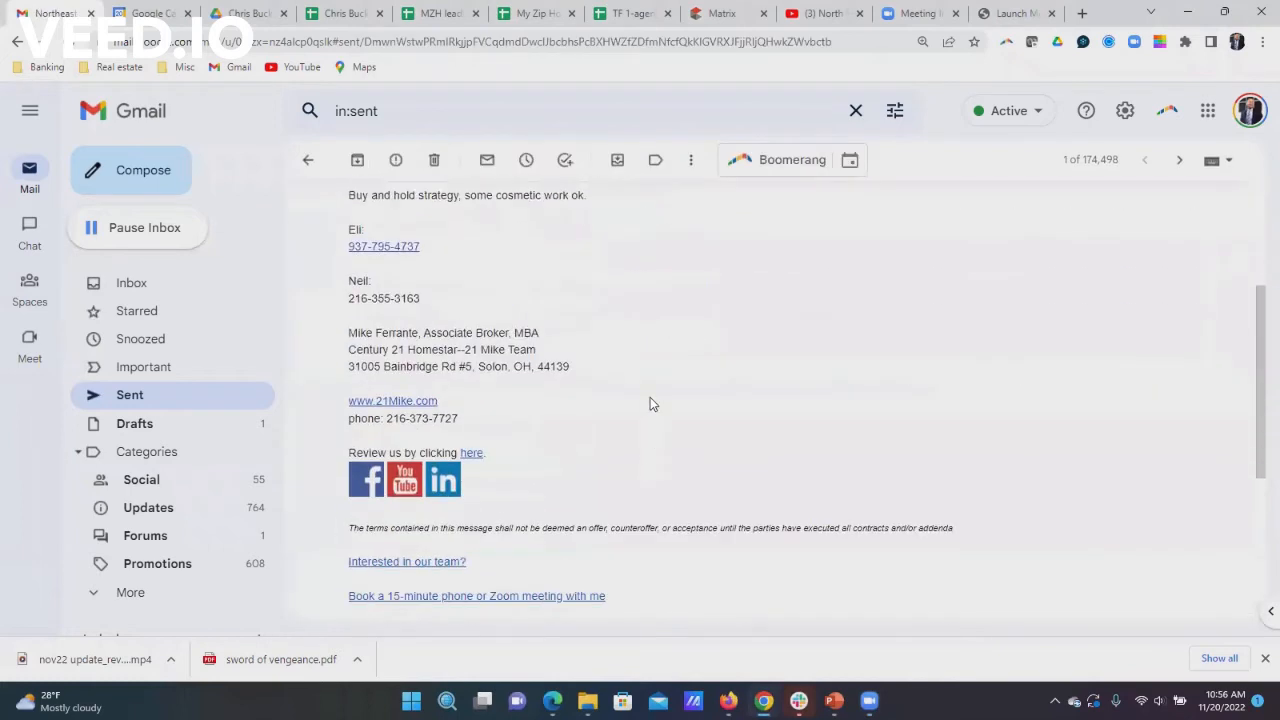
pyautogui.scroll(-3)
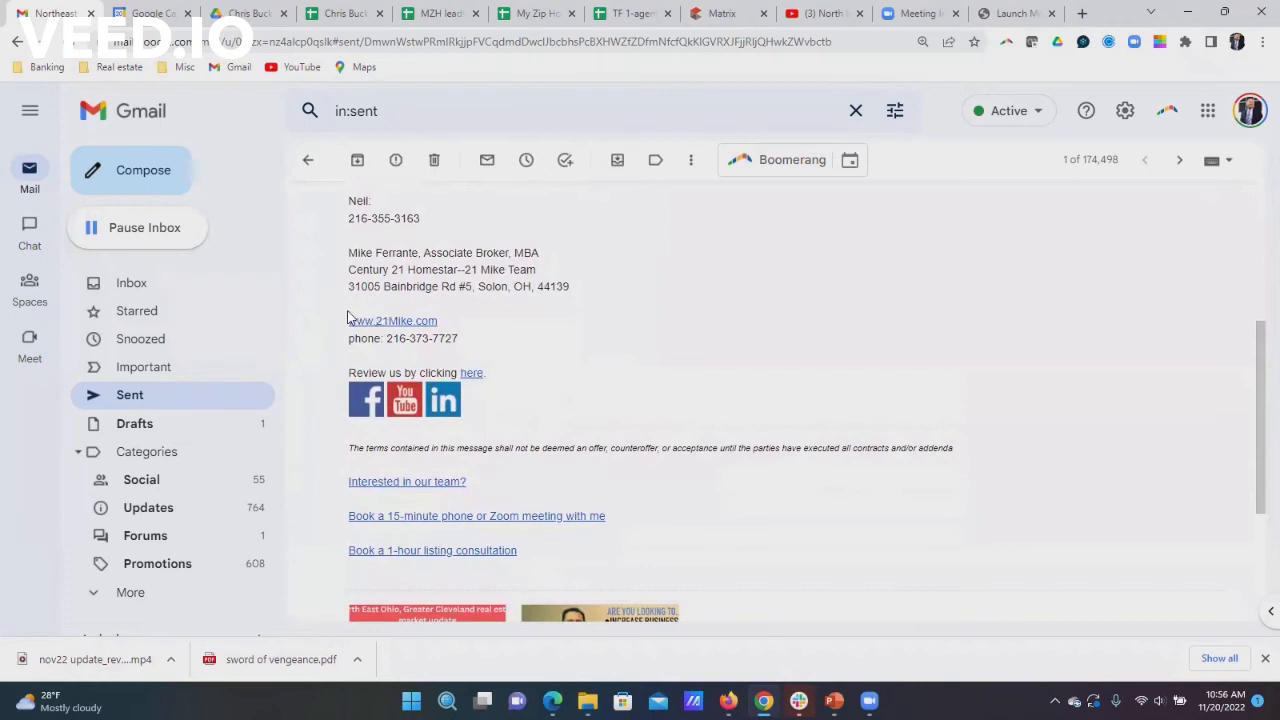
pyautogui.moveTo(390, 330)
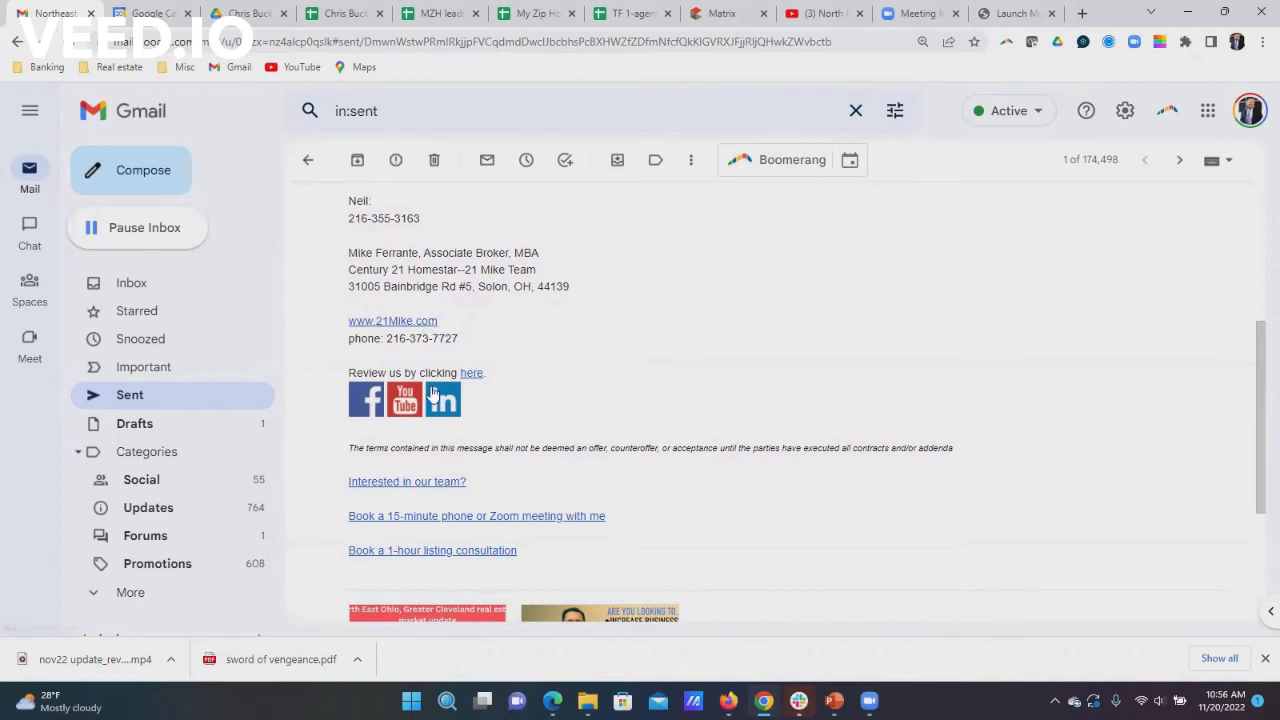
pyautogui.moveTo(435, 372)
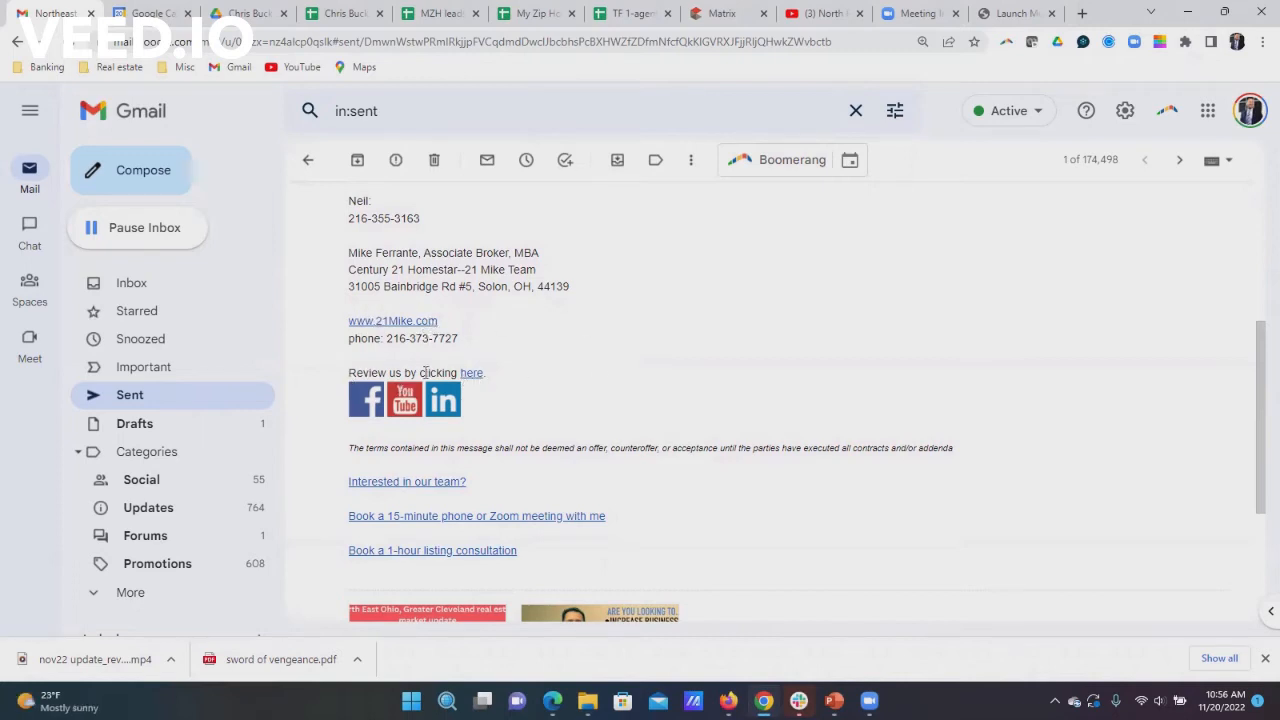
pyautogui.moveTo(470, 378)
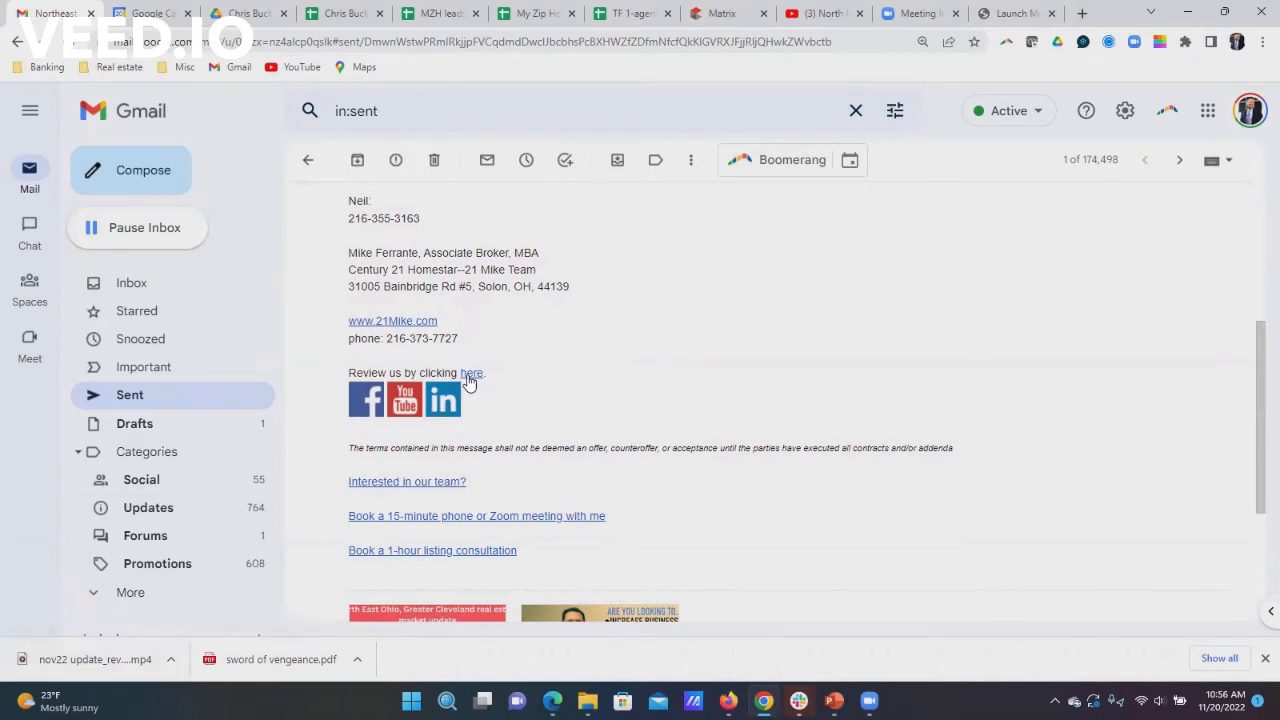
pyautogui.moveTo(472, 380)
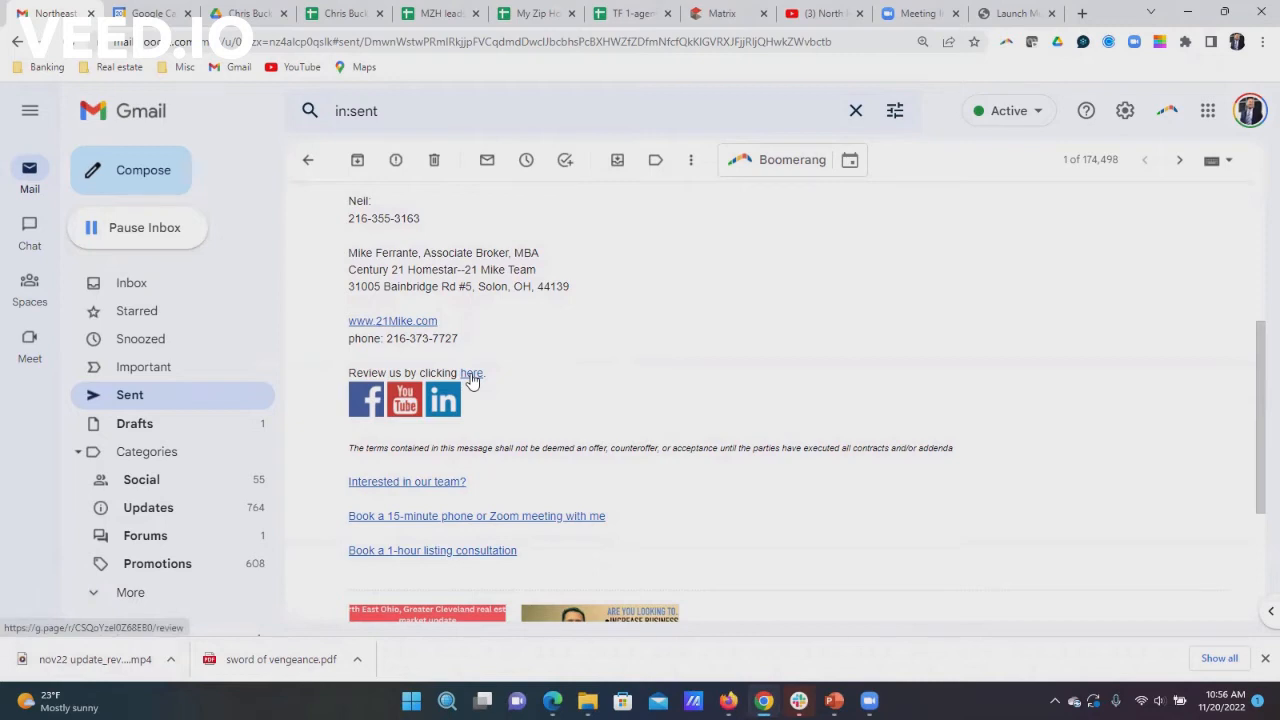
pyautogui.moveTo(1207, 110)
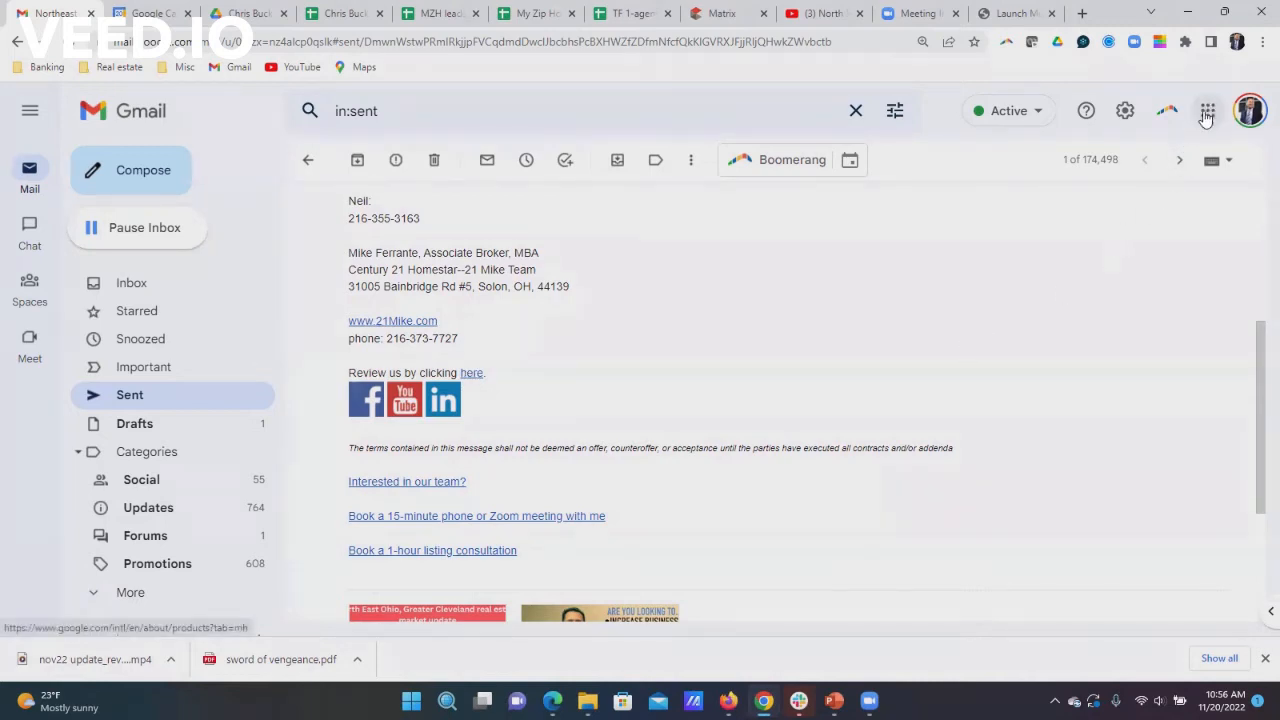
# Open See all settings and scroll the General tab to the 'My signature' review link lines.
pyautogui.click(1124, 110)
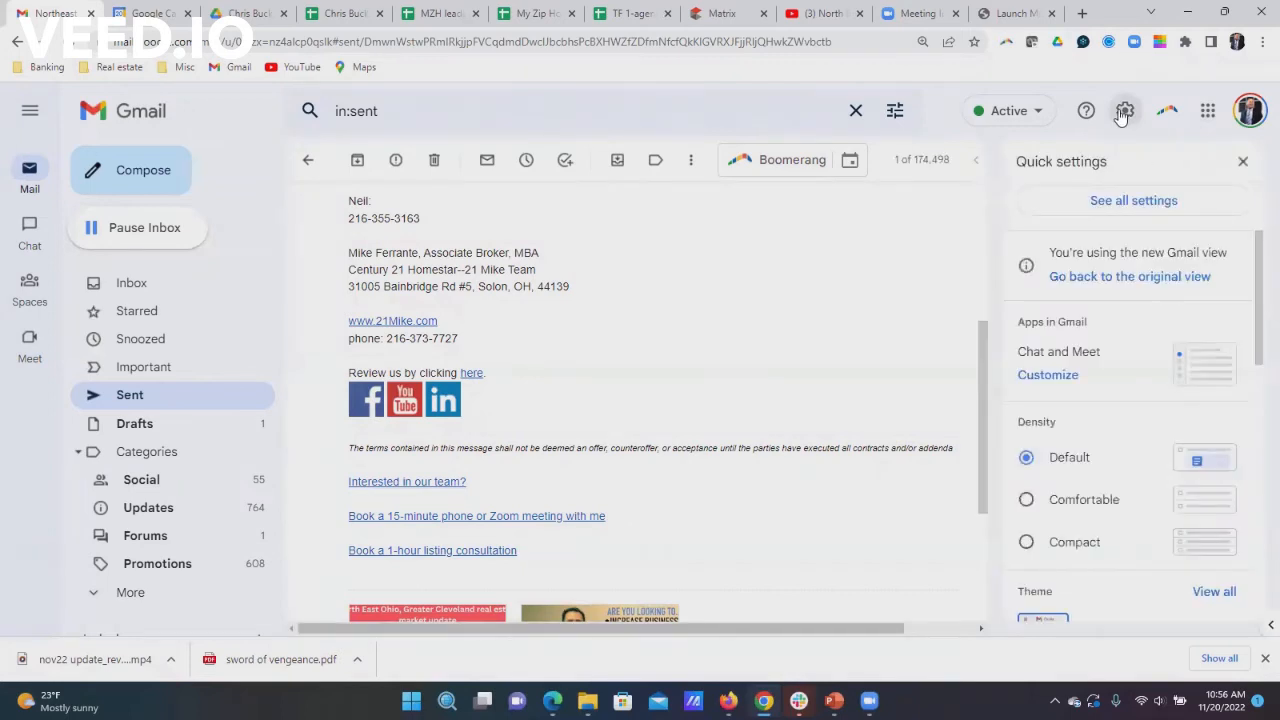
pyautogui.moveTo(1115, 225)
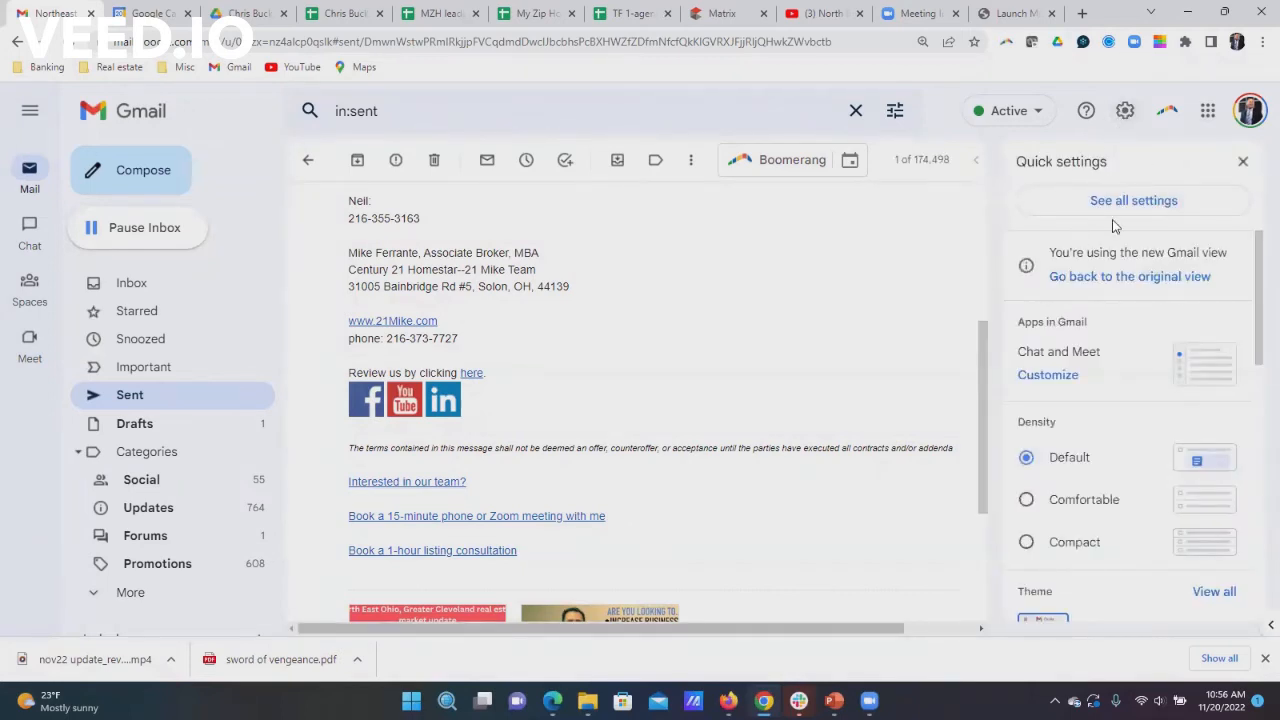
pyautogui.click(1133, 200)
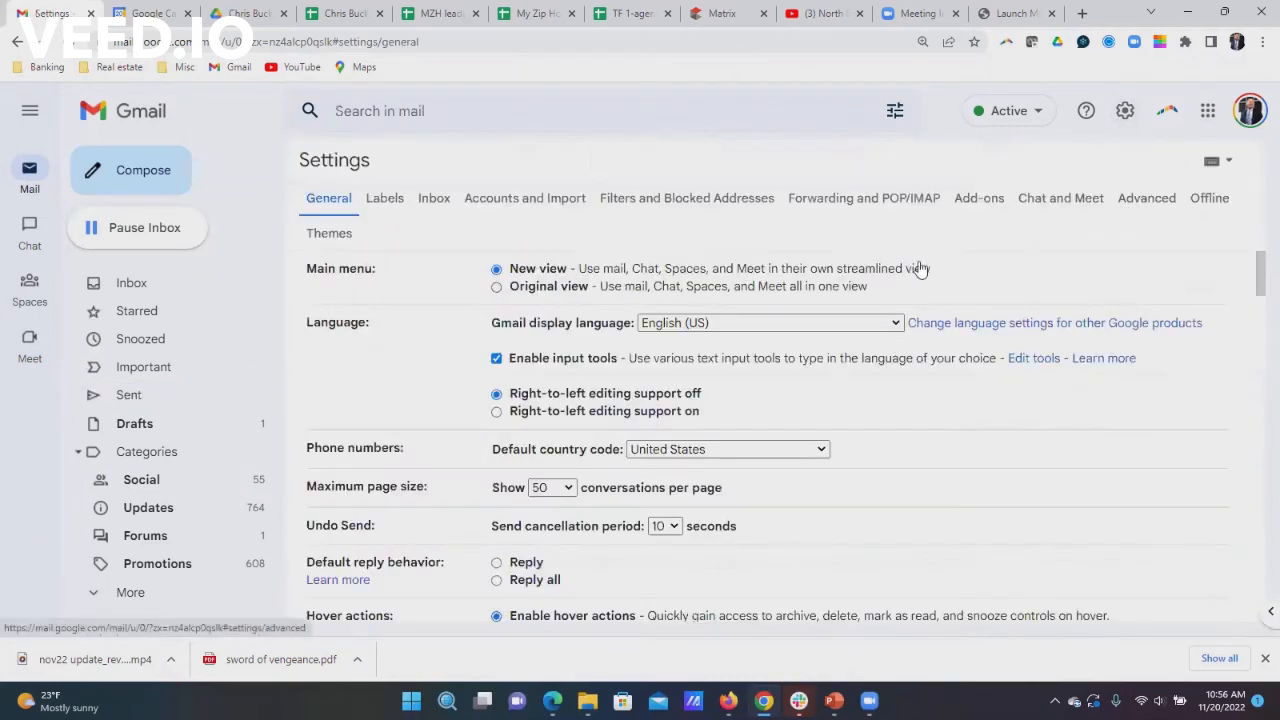
pyautogui.scroll(-3)
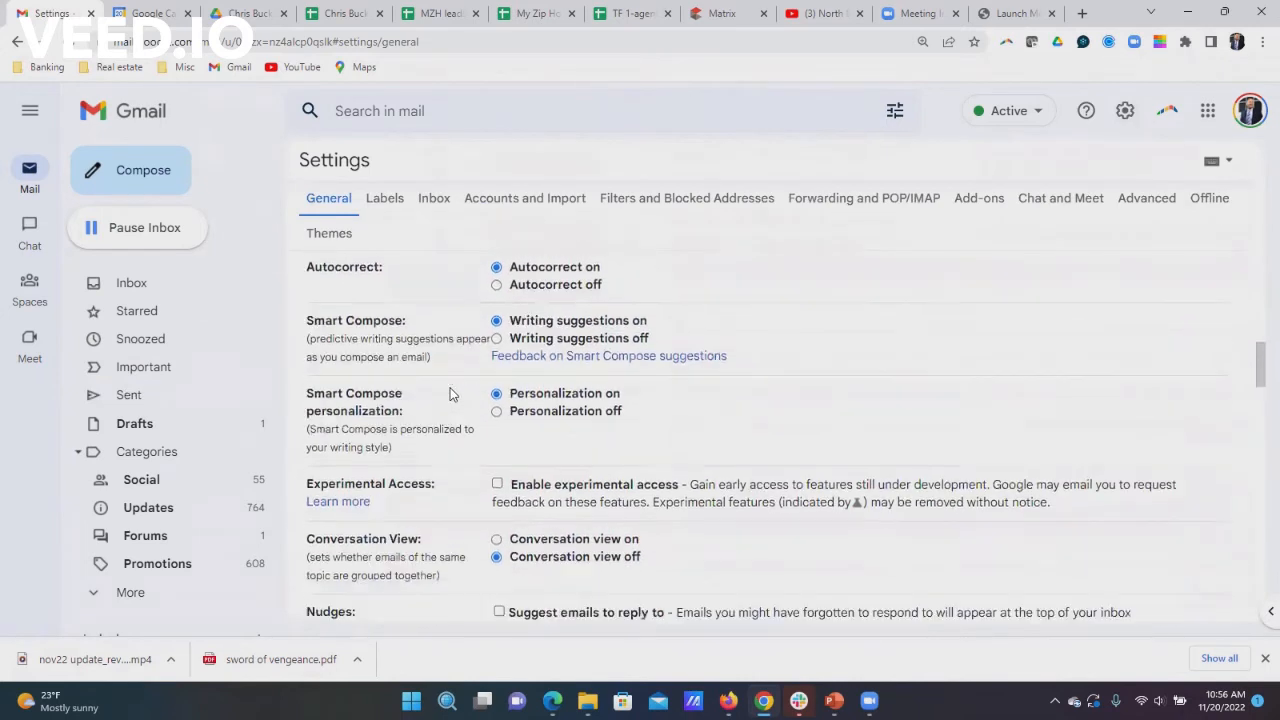
pyautogui.scroll(-3)
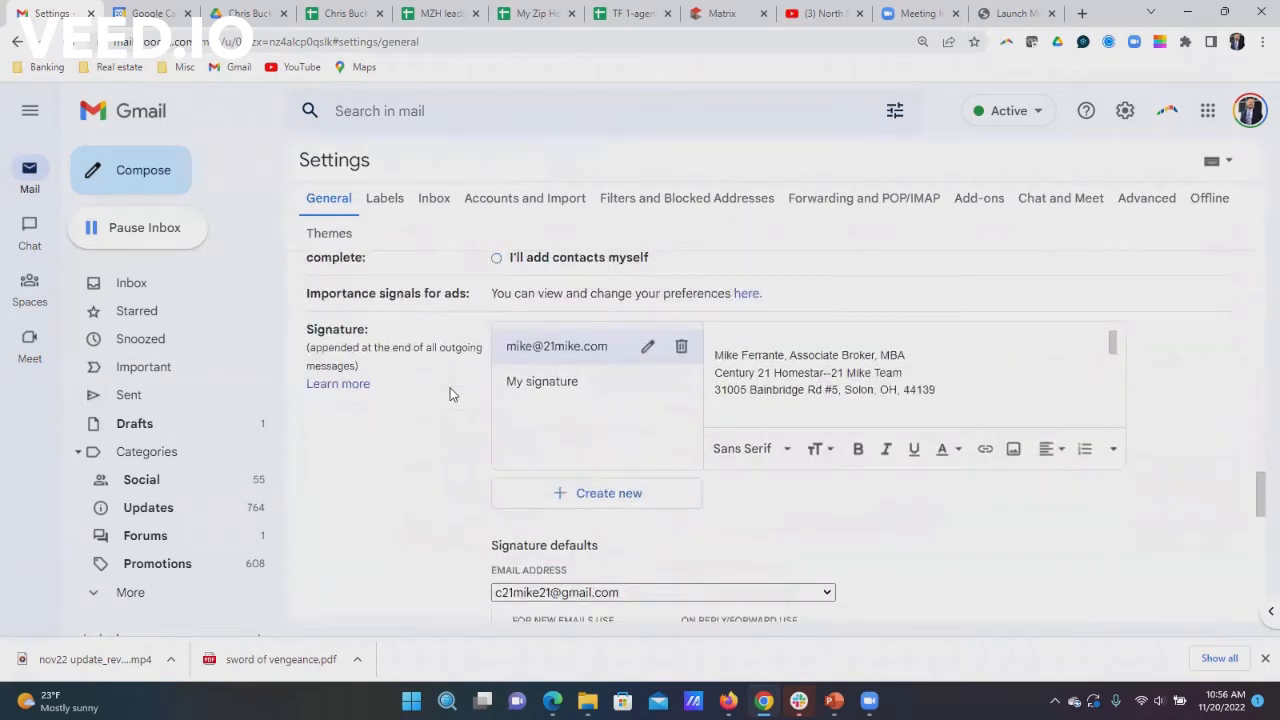
pyautogui.scroll(-3)
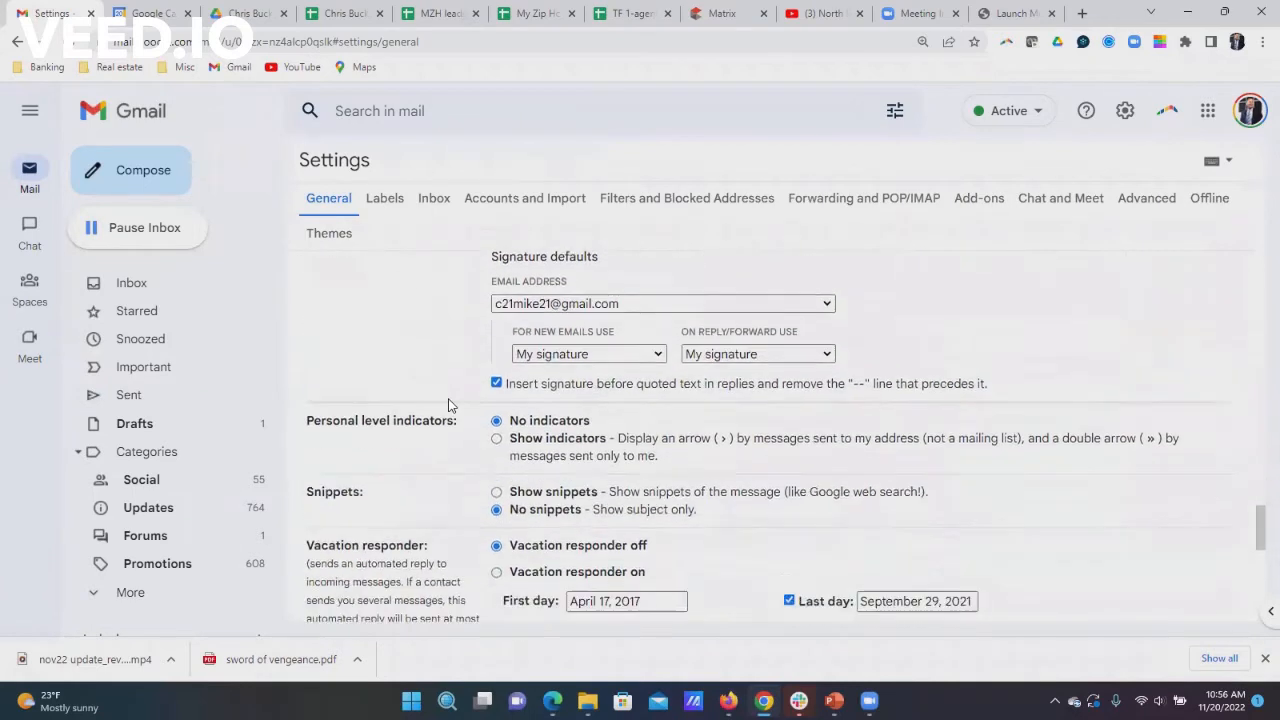
pyautogui.scroll(-3)
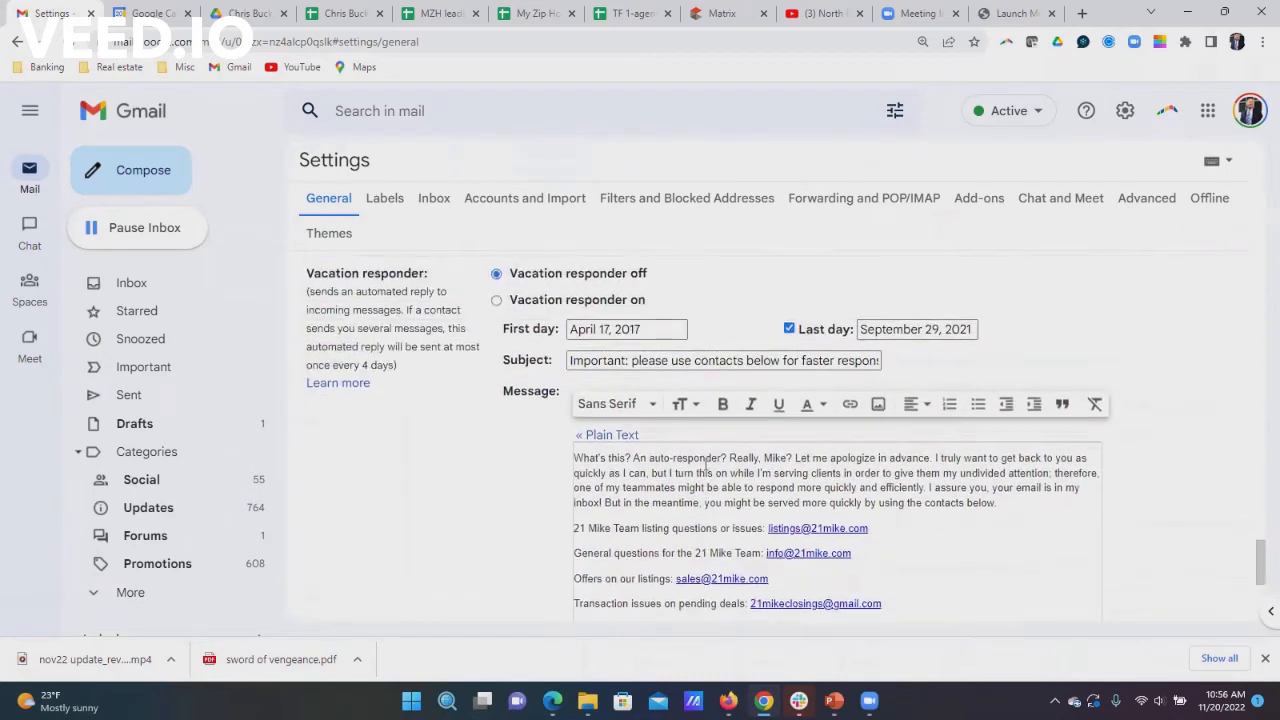
pyautogui.scroll(-3)
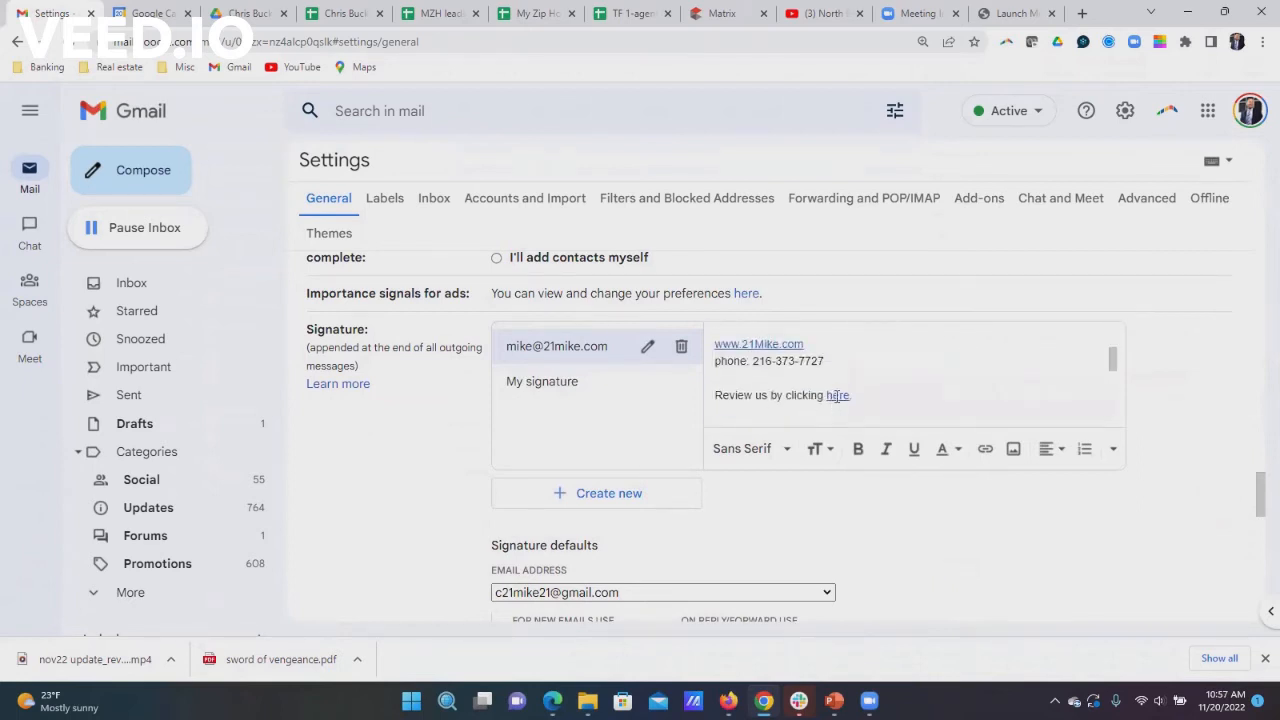
pyautogui.moveTo(837, 395)
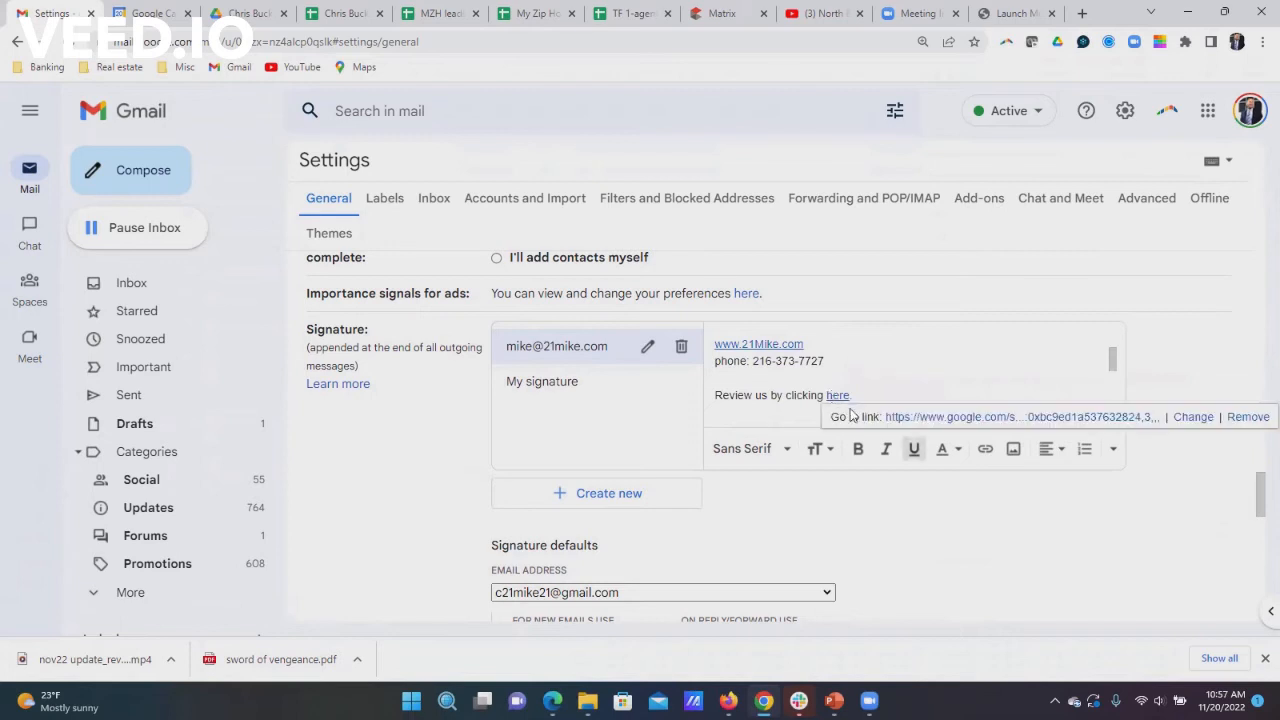
pyautogui.moveTo(1037, 419)
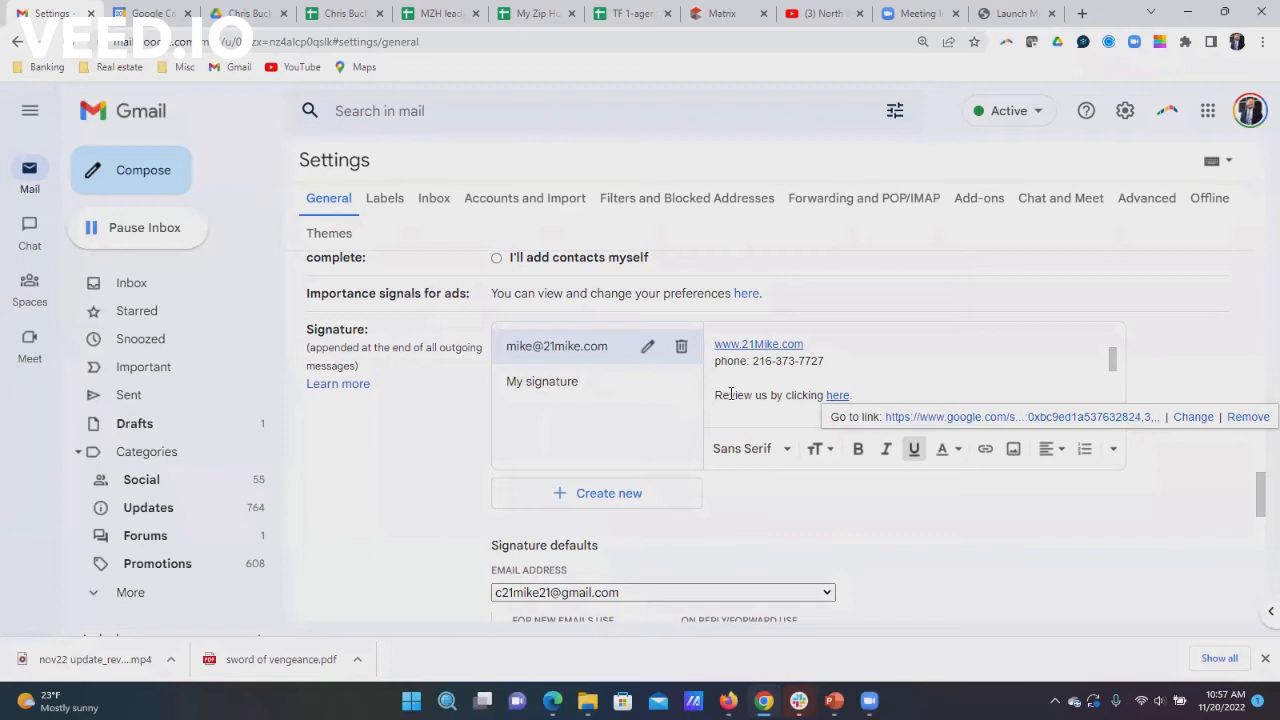
pyautogui.moveTo(736, 395)
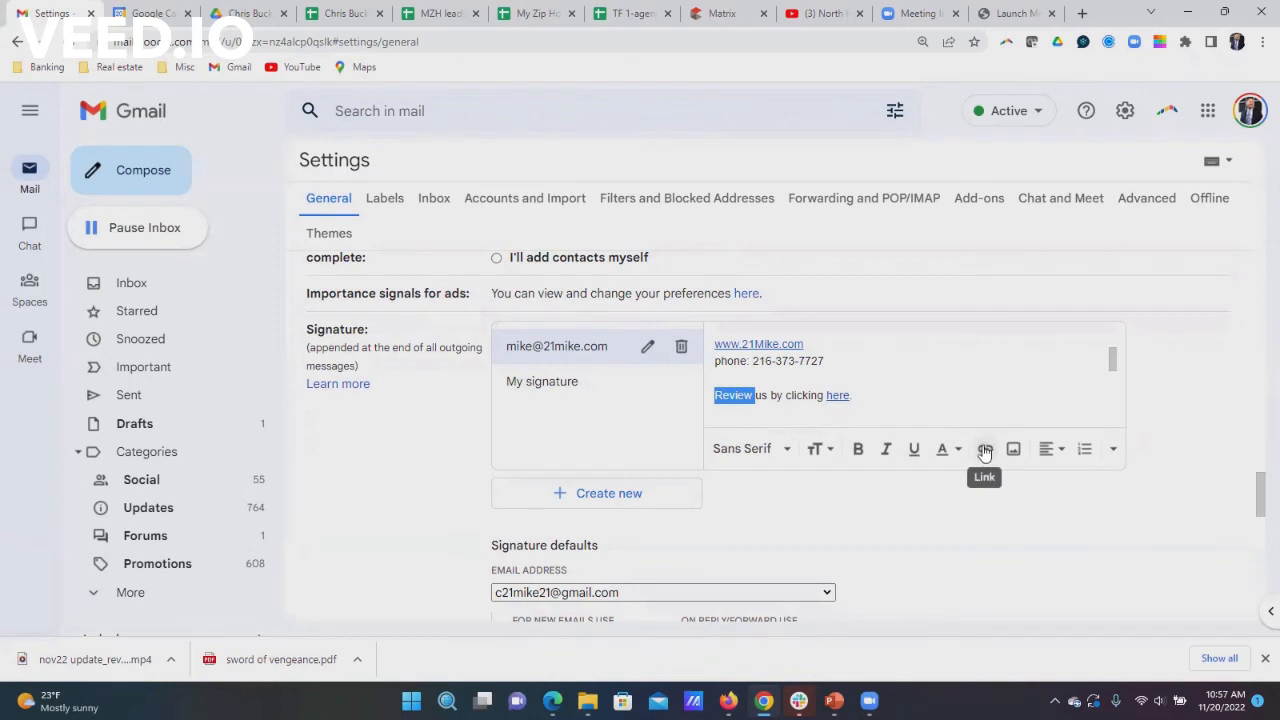
pyautogui.click(983, 449)
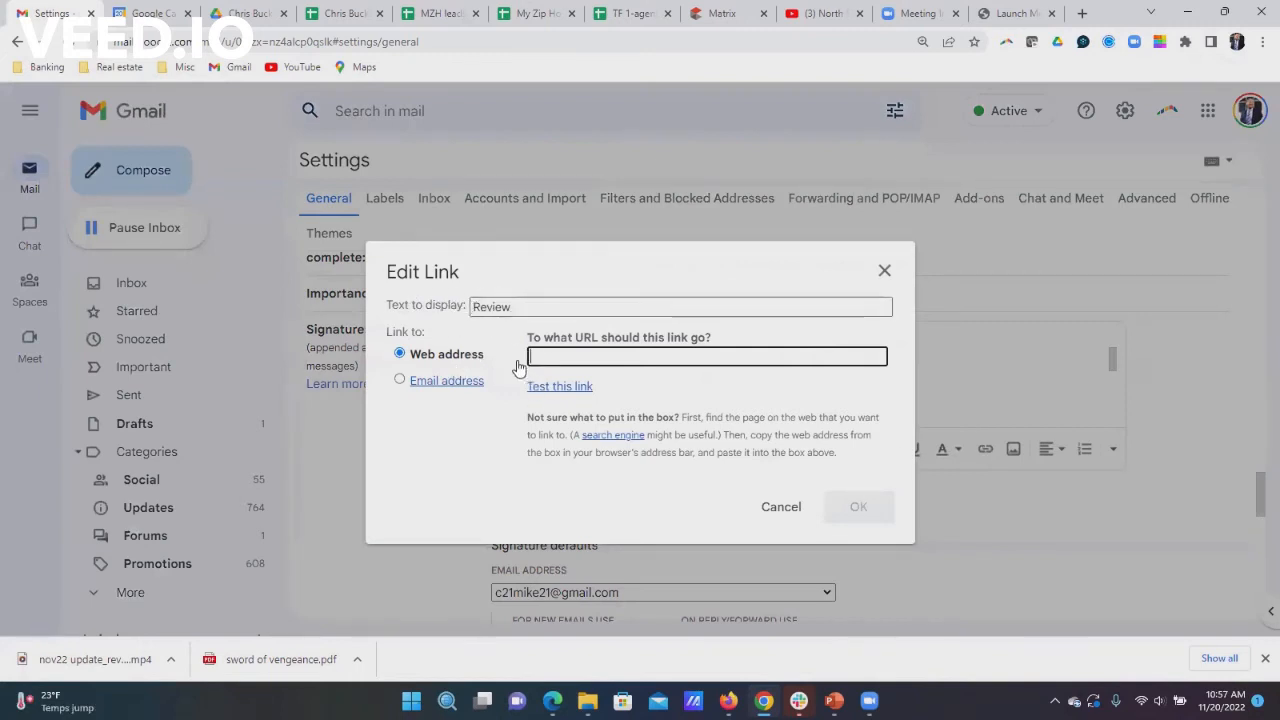
pyautogui.moveTo(758, 166)
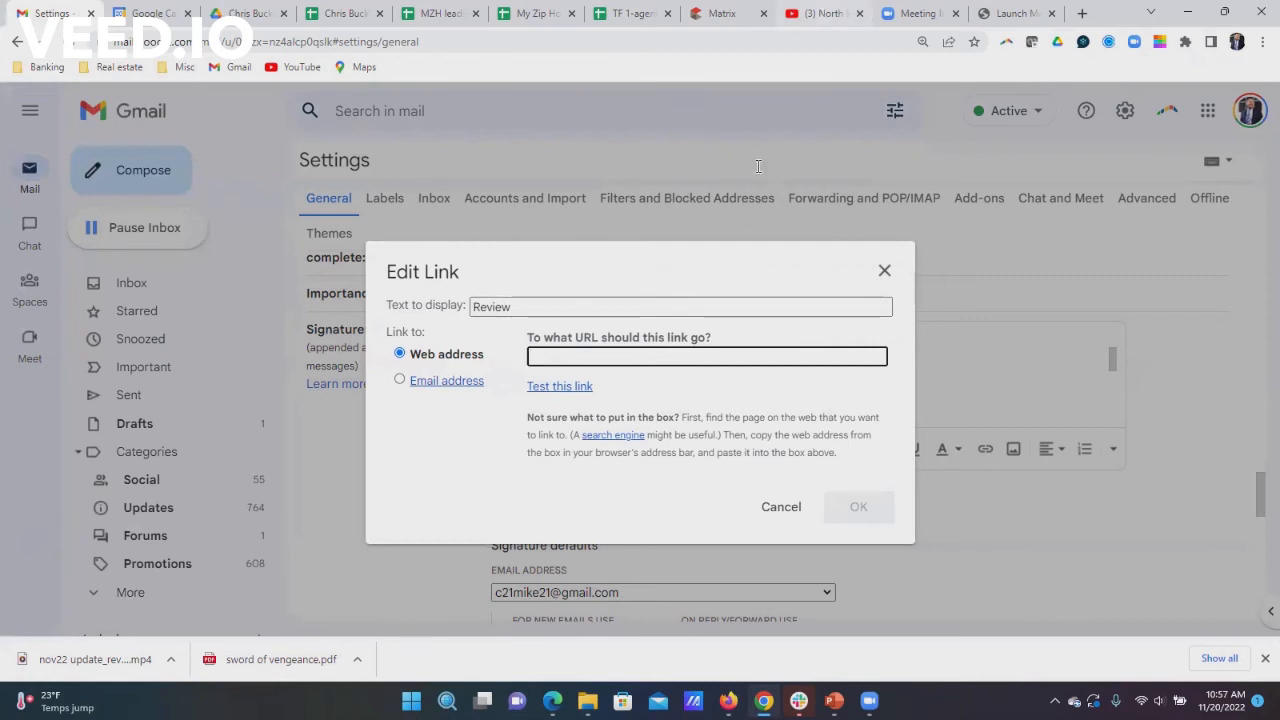
pyautogui.click(815, 13)
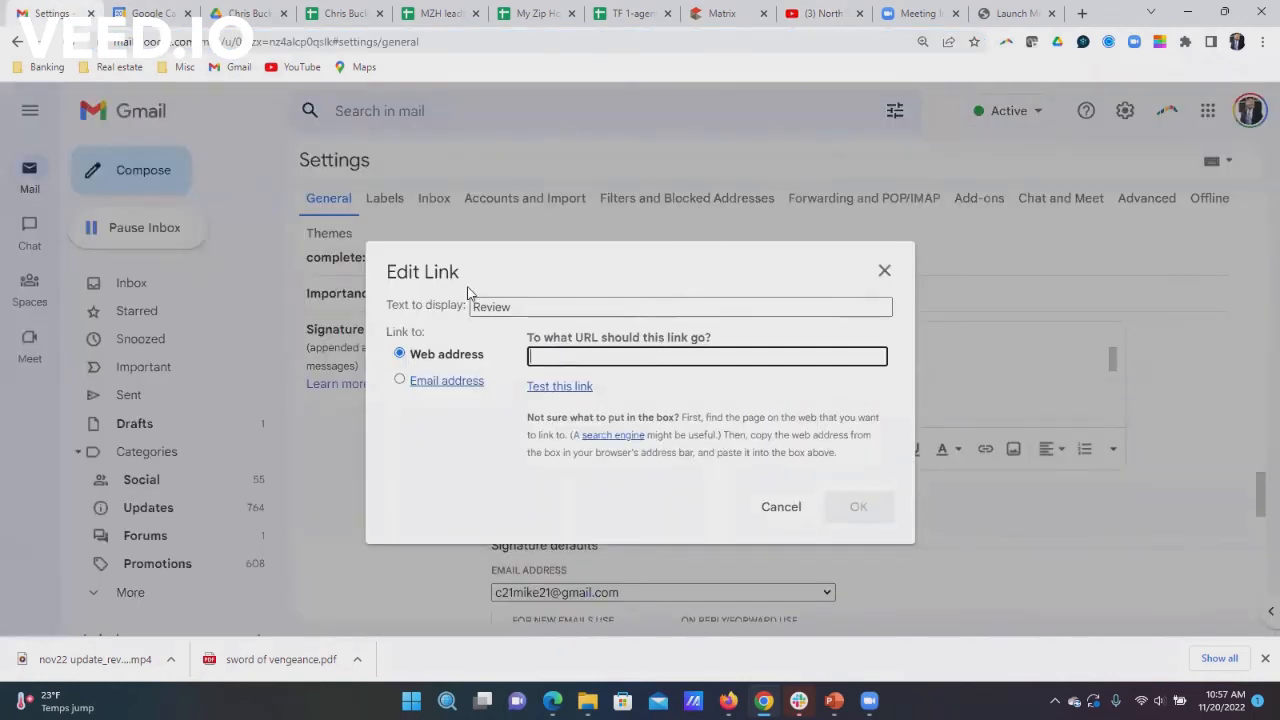
pyautogui.click(706, 356)
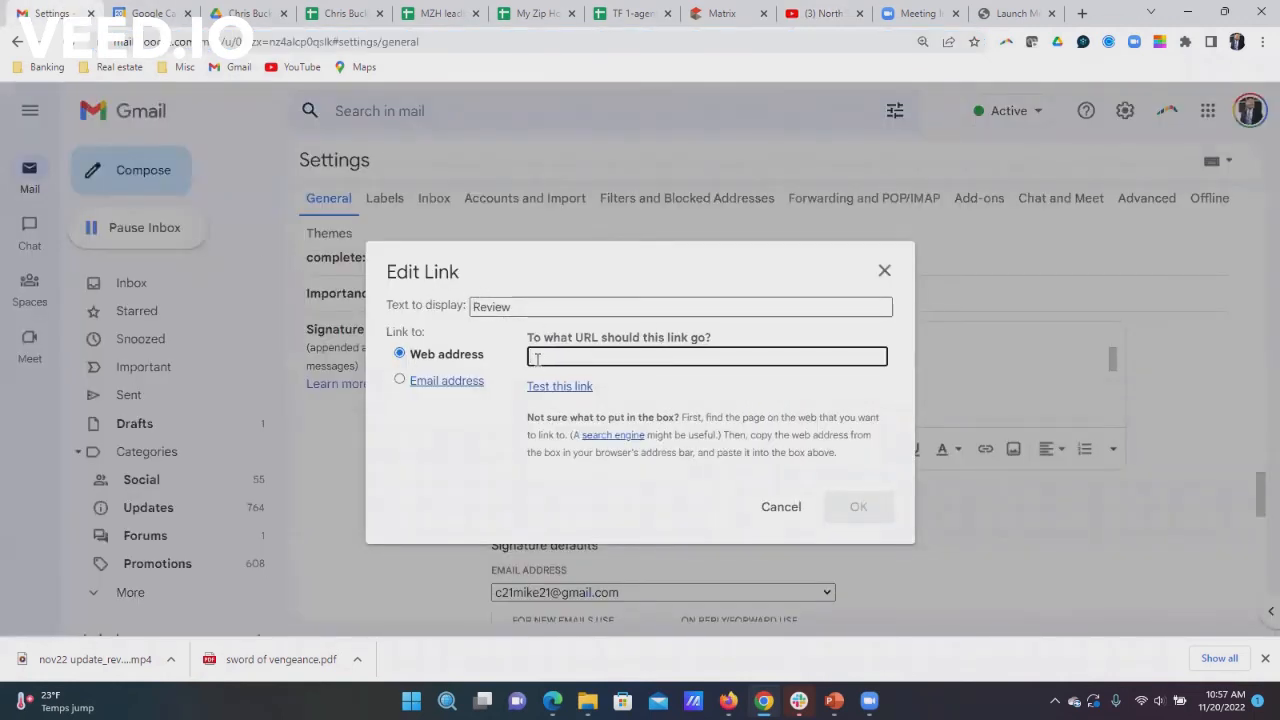
pyautogui.write('https://www.youtube.com/watch?v=2_-wMB27AII')
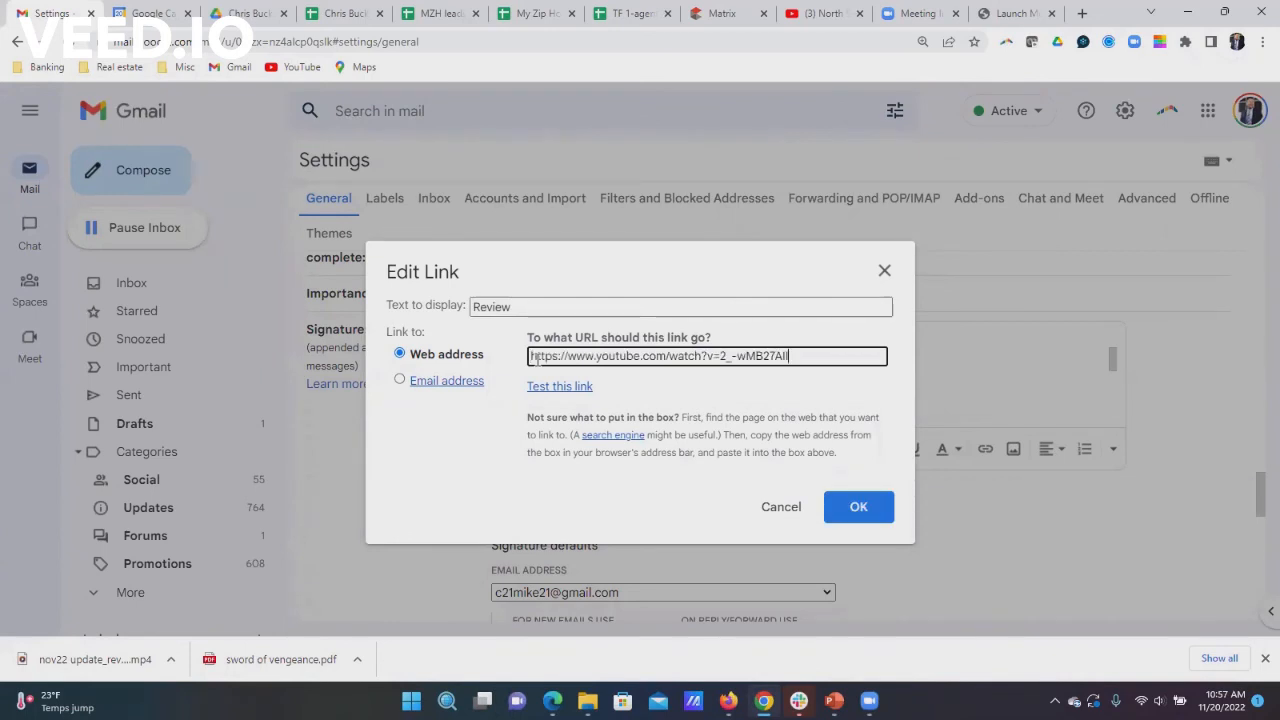
pyautogui.moveTo(1017, 534)
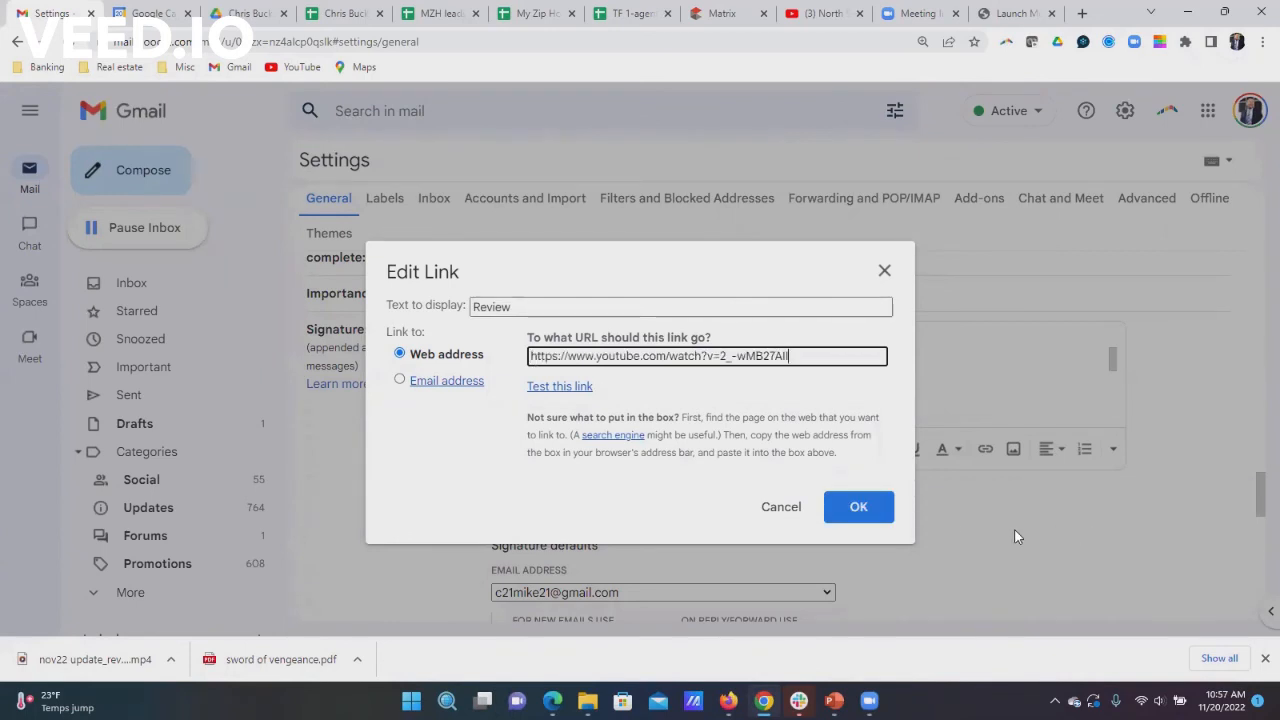
# Close the Edit Link dialog and scroll down toward Save Changes.
pyautogui.click(858, 506)
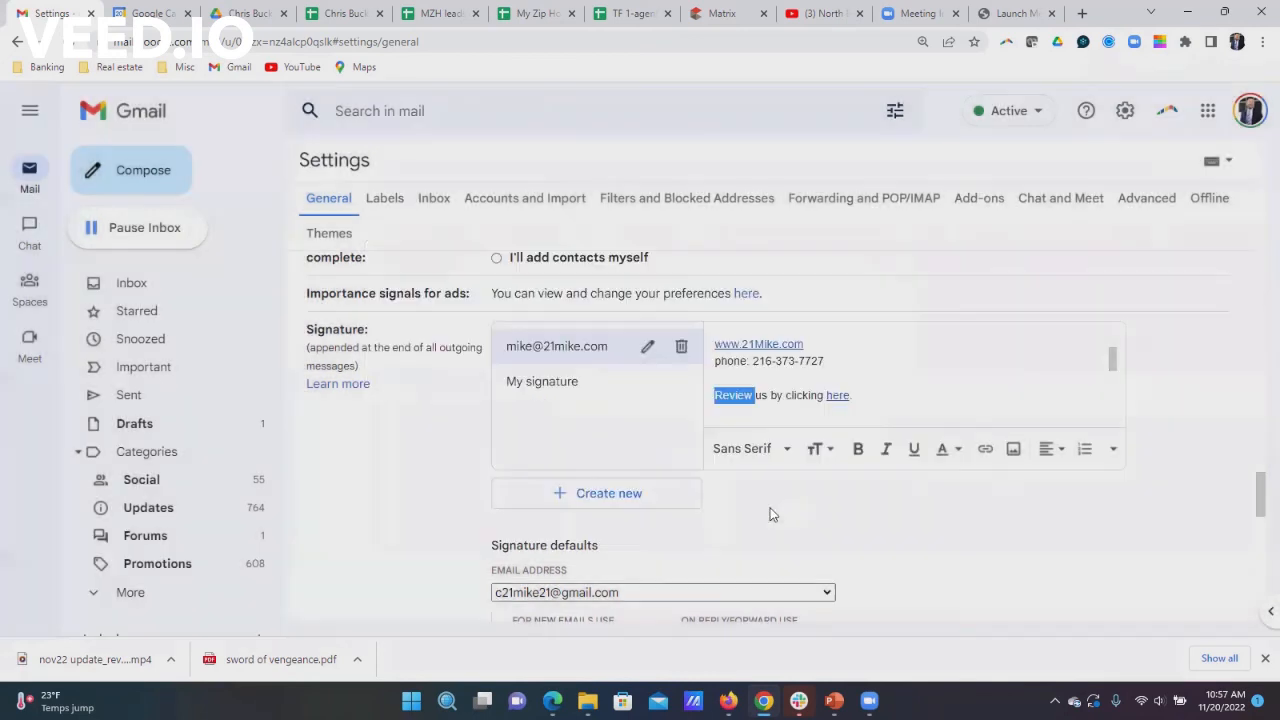
pyautogui.scroll(-3)
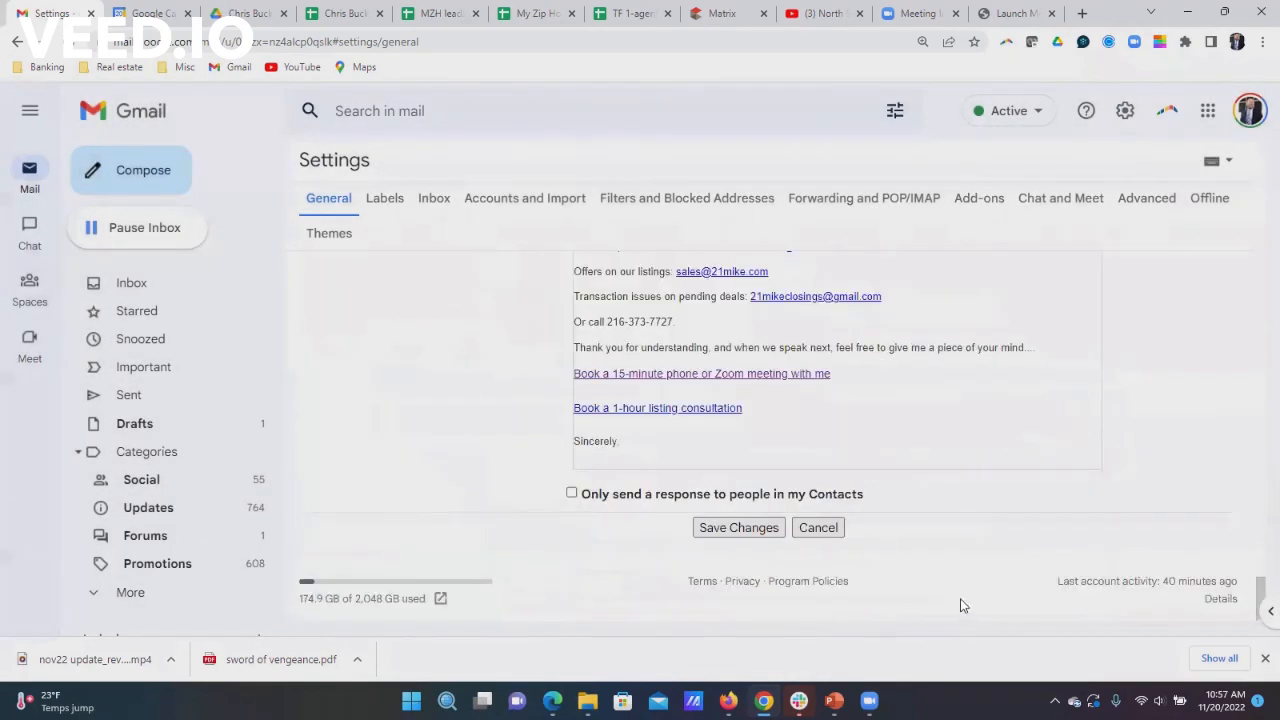
pyautogui.moveTo(729, 535)
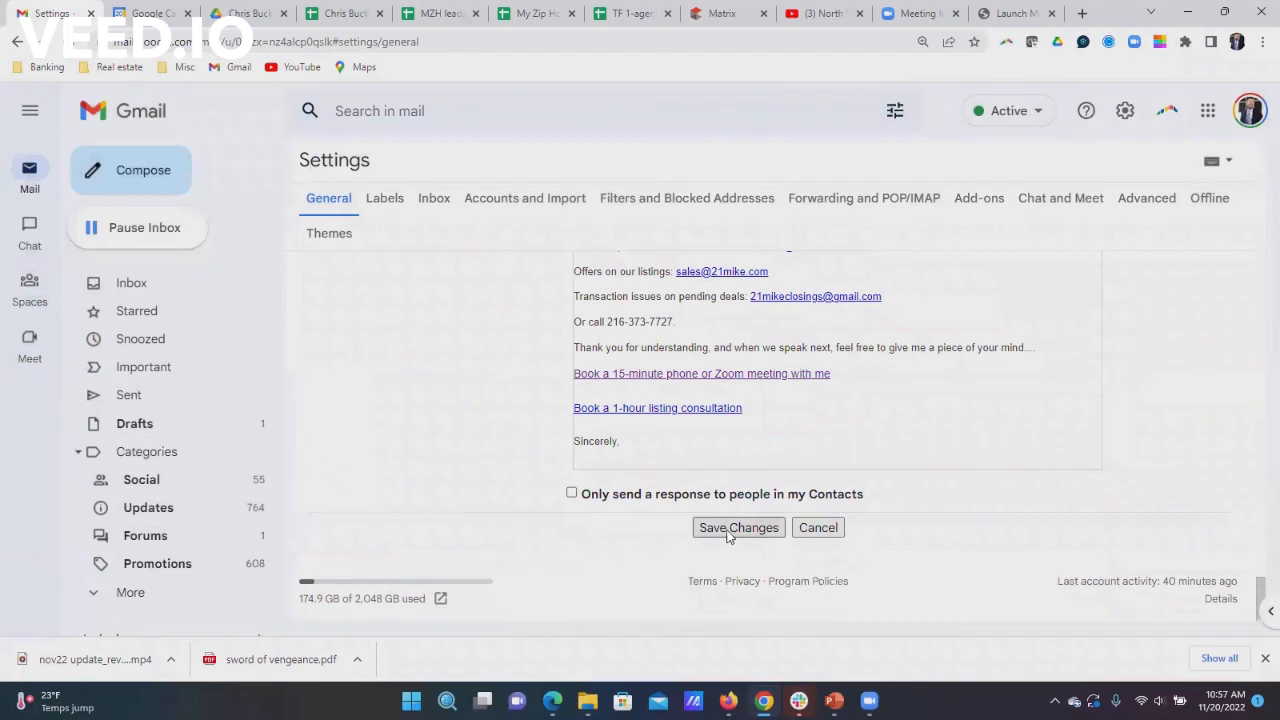
pyautogui.moveTo(570, 355)
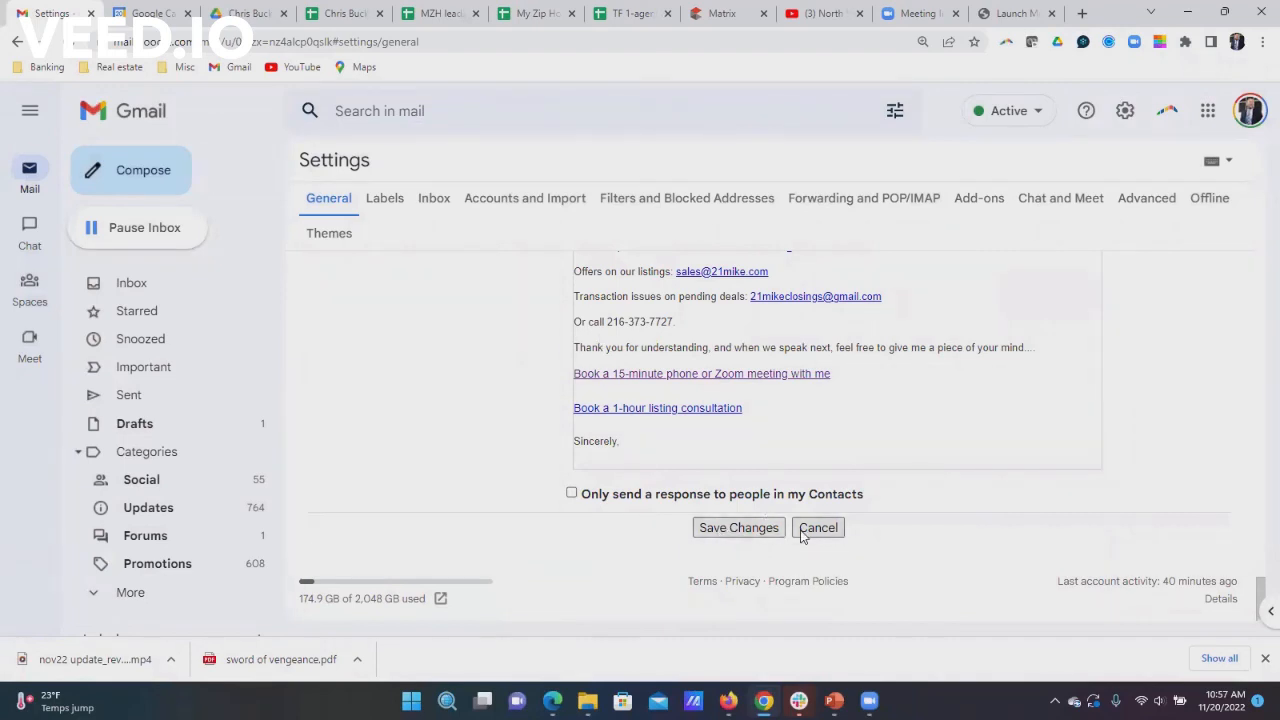
pyautogui.moveTo(688, 244)
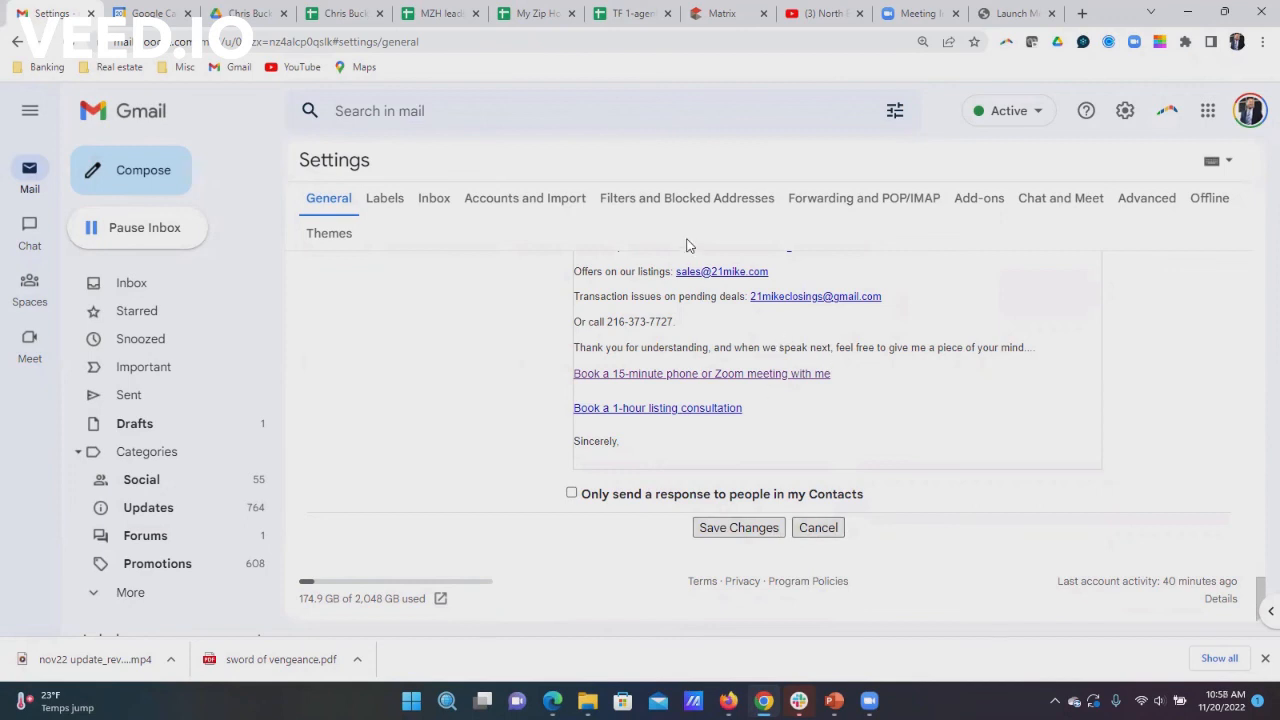